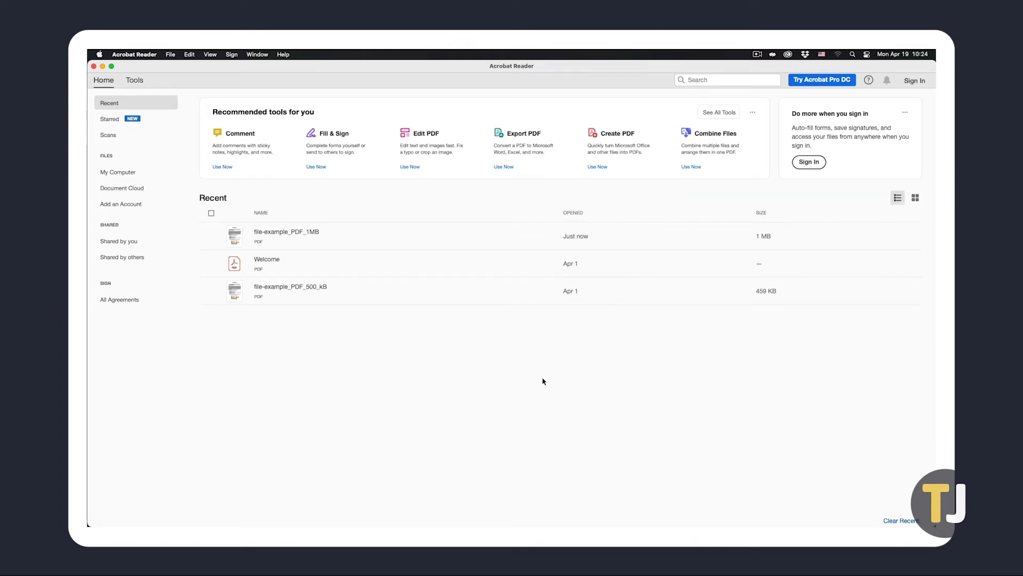
mouse_move(284, 233)
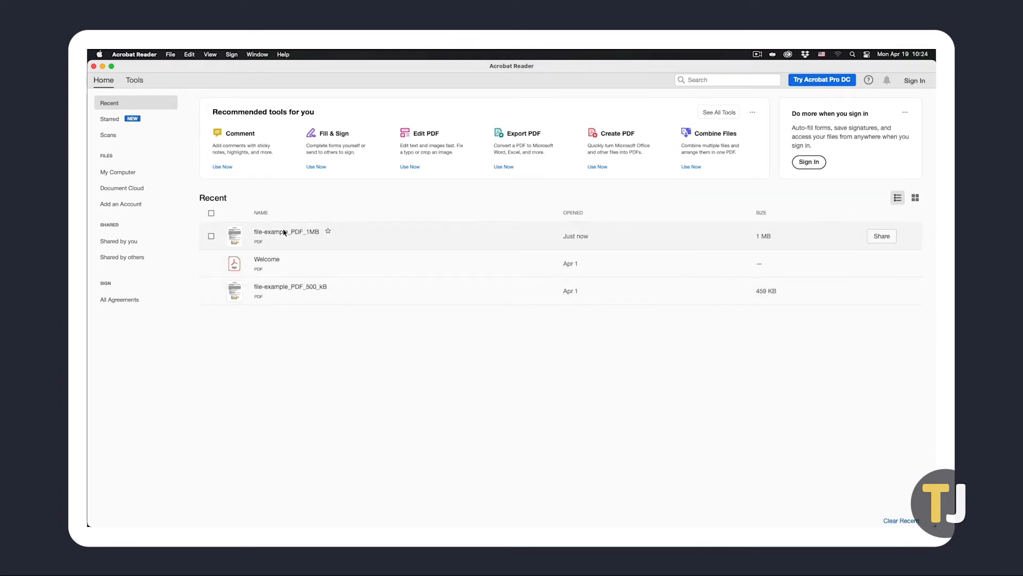
- Open file-example_PDF_1MB from Acrobat Reader's recent files
double_click(285, 232)
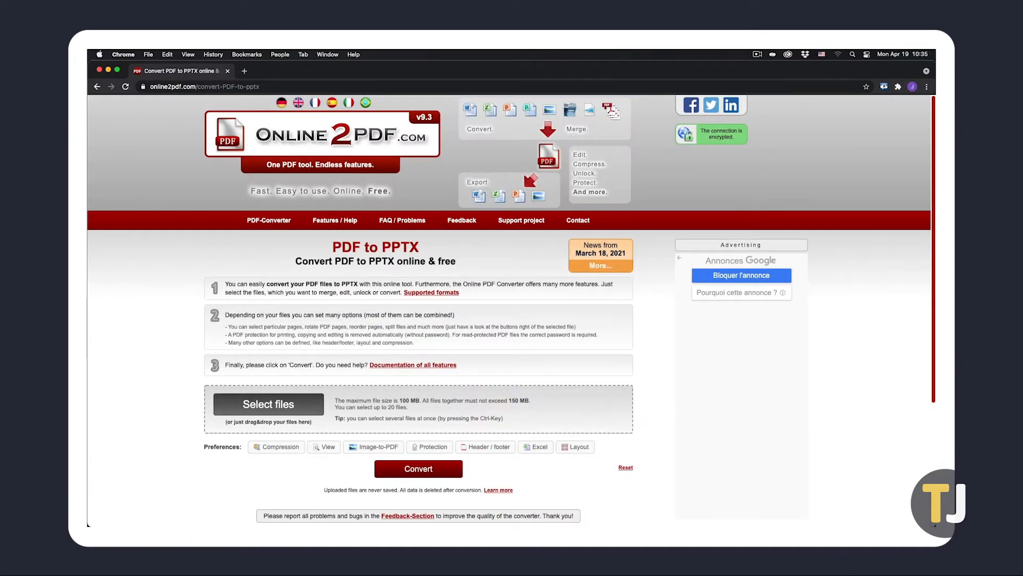
- Select the example PDF in Online2PDF for conversion to PPTX
click(269, 404)
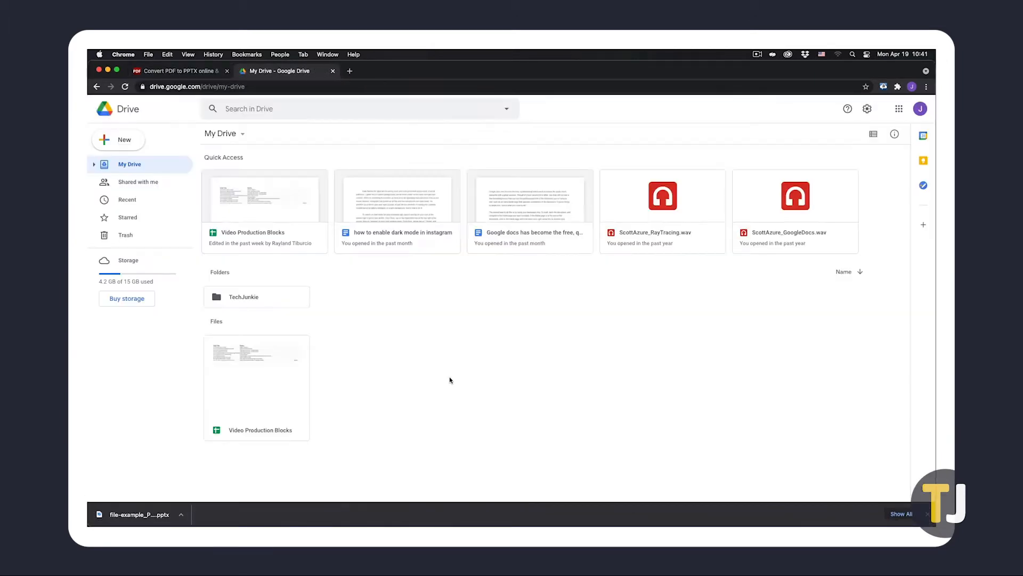
- Upload file-example_PDF_1MB.pptx from Downloads to My Drive
click(118, 139)
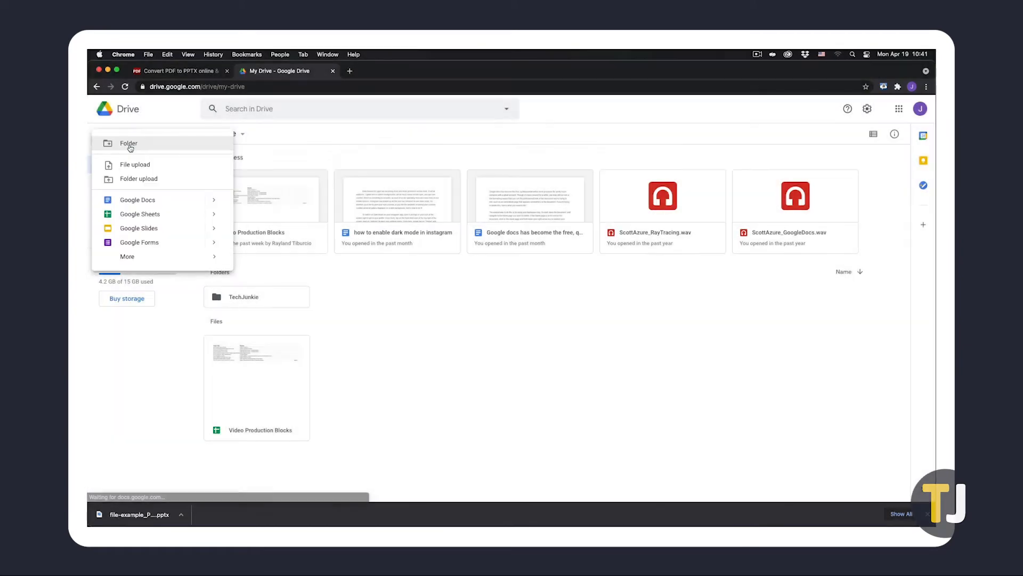
click(134, 164)
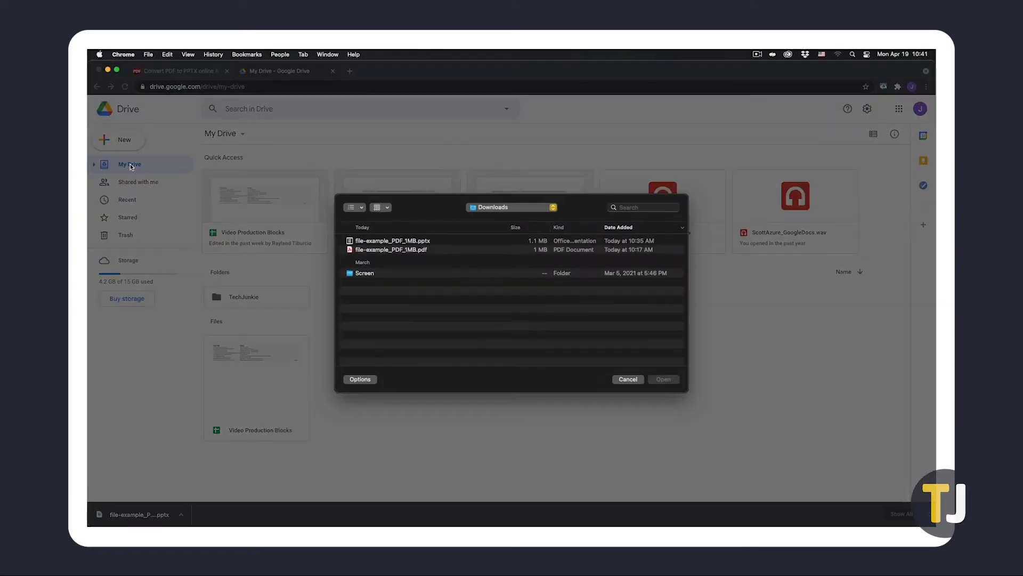
click(392, 240)
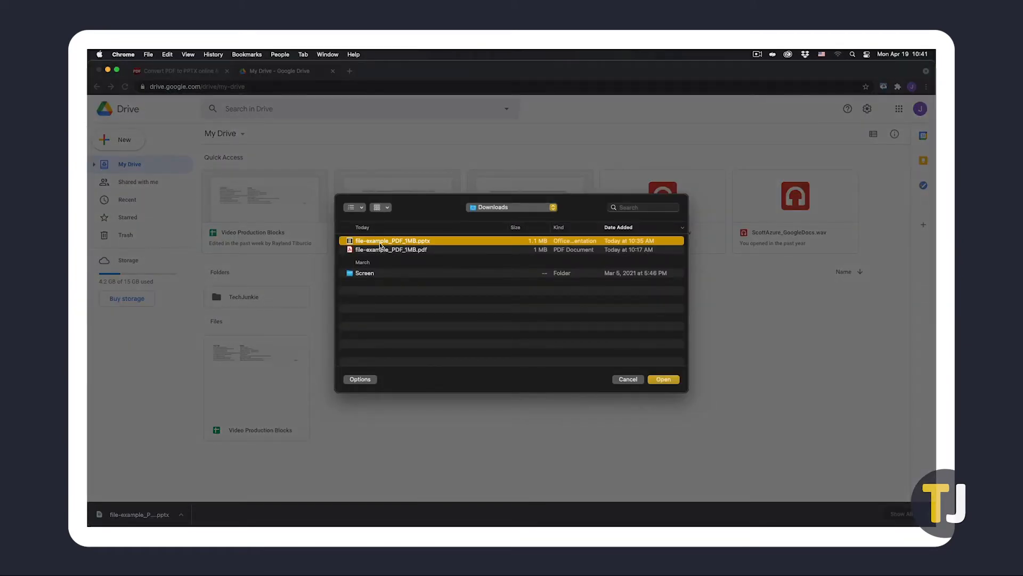
click(663, 379)
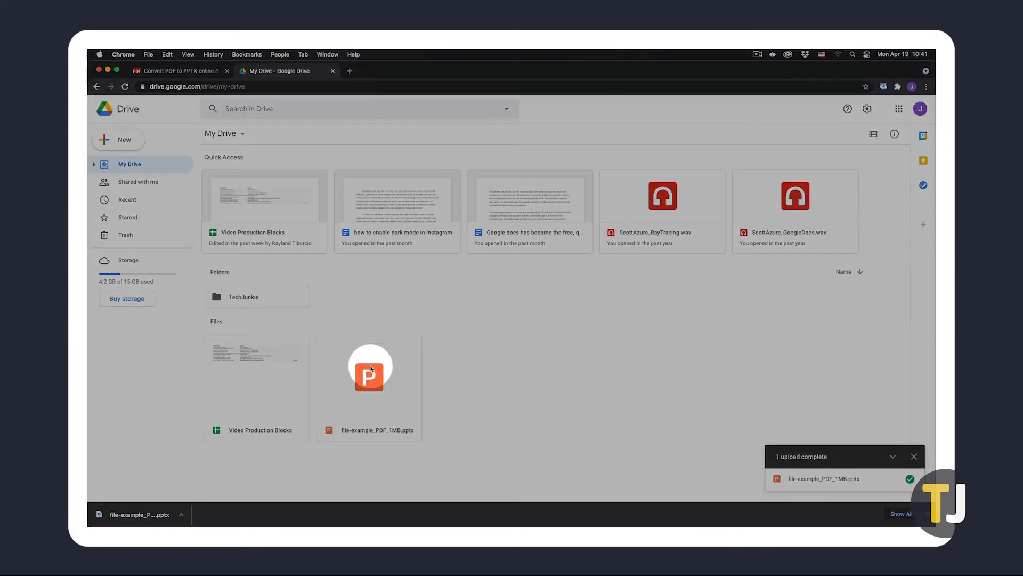
- Open the uploaded file-example_PDF_1MB.pptx from Drive in Google Slides
double_click(369, 375)
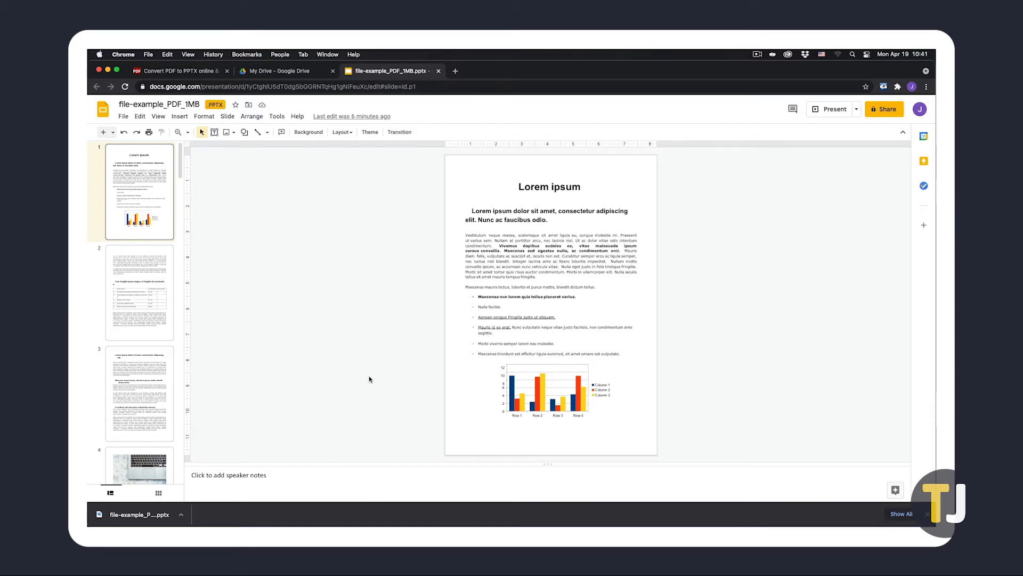
- Save the PPTX as Google Slides, then view the second slide's table
click(123, 116)
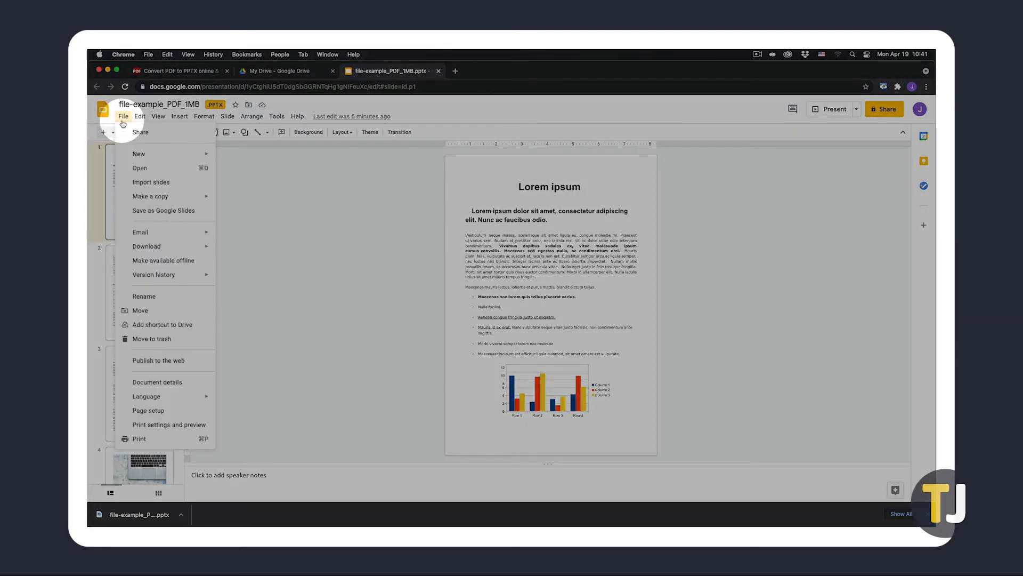
mouse_move(153, 211)
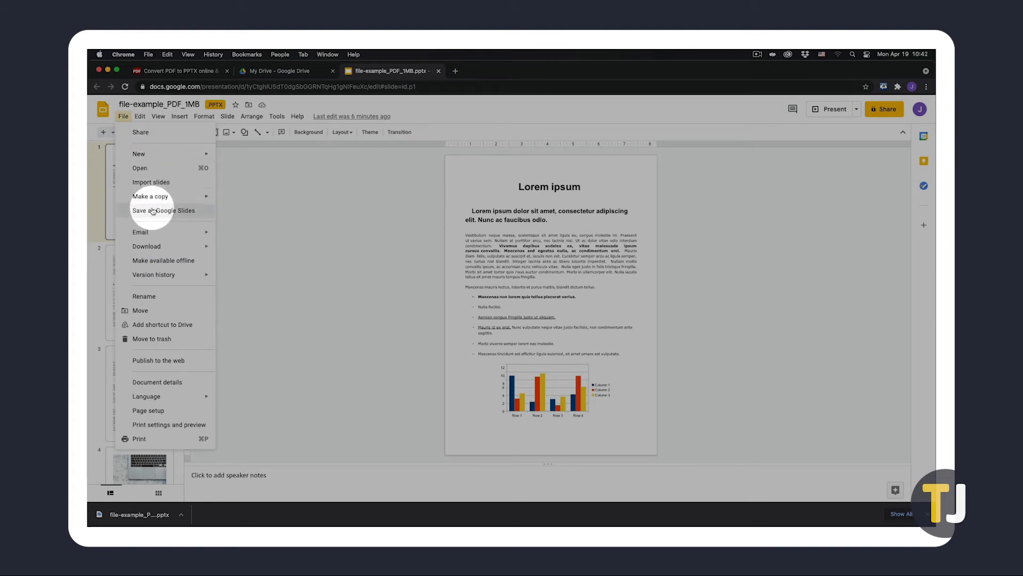
click(163, 210)
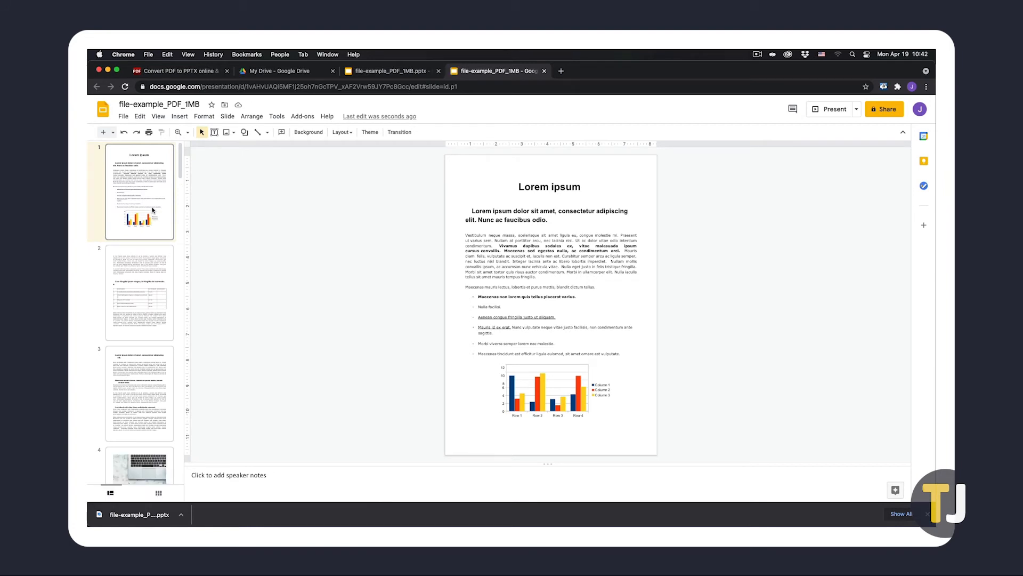
click(140, 293)
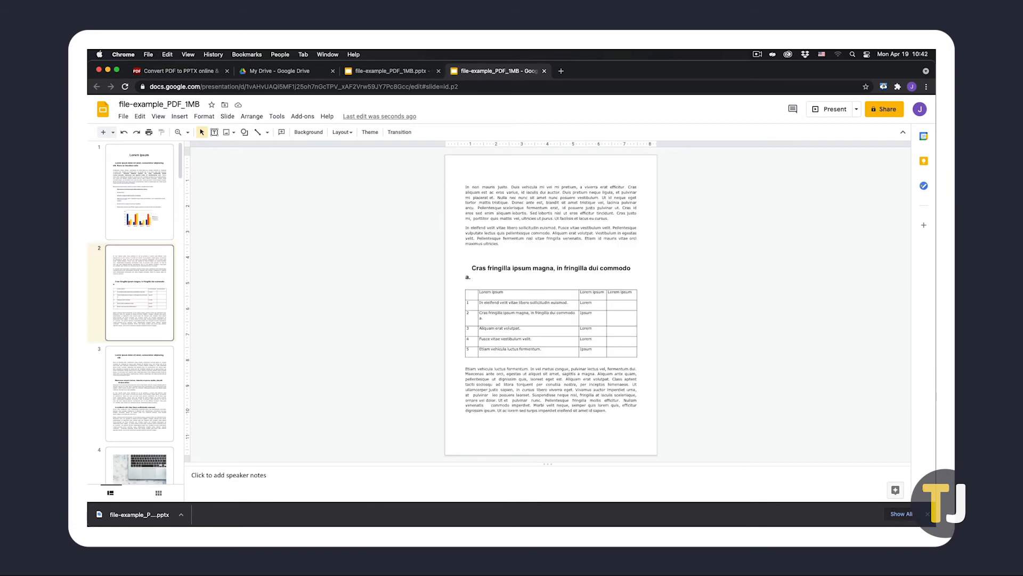